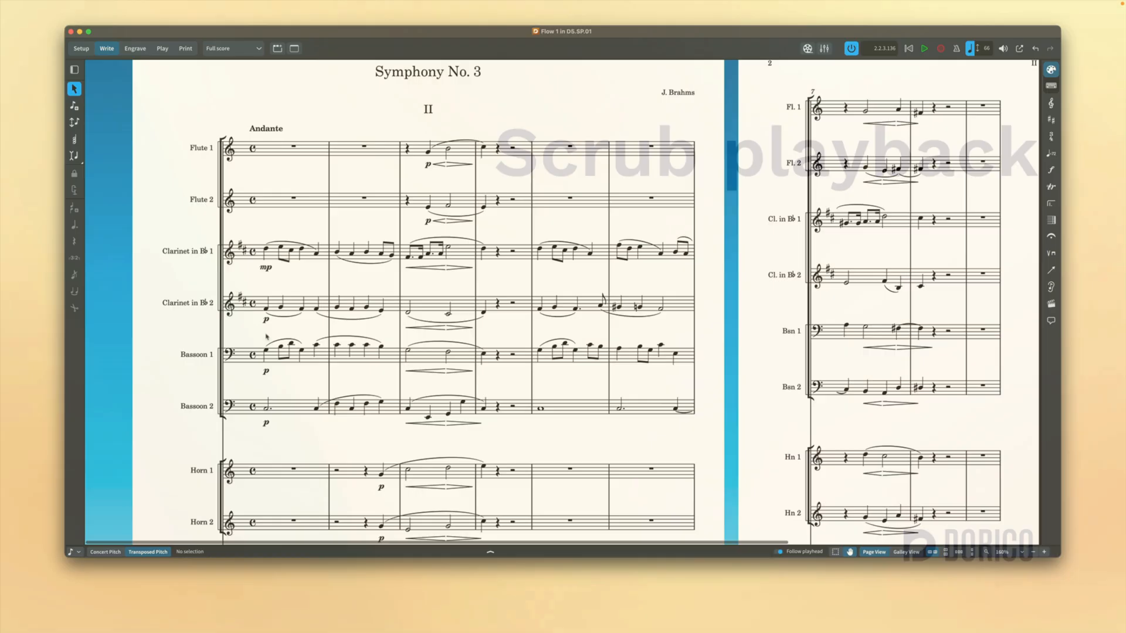
Step: Toggle Scrub Playback on and off, then open project D5.SP.02 with the repeated flute passage
{"action": "left_click", "coordinate": [924, 48]}
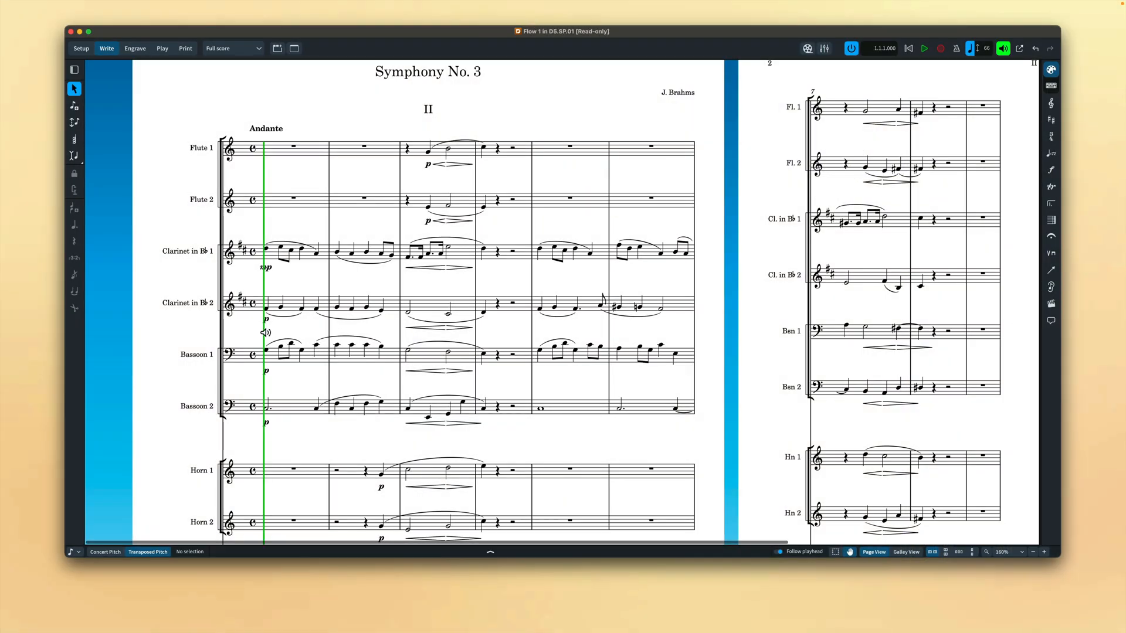
{"action": "left_click", "coordinate": [924, 48]}
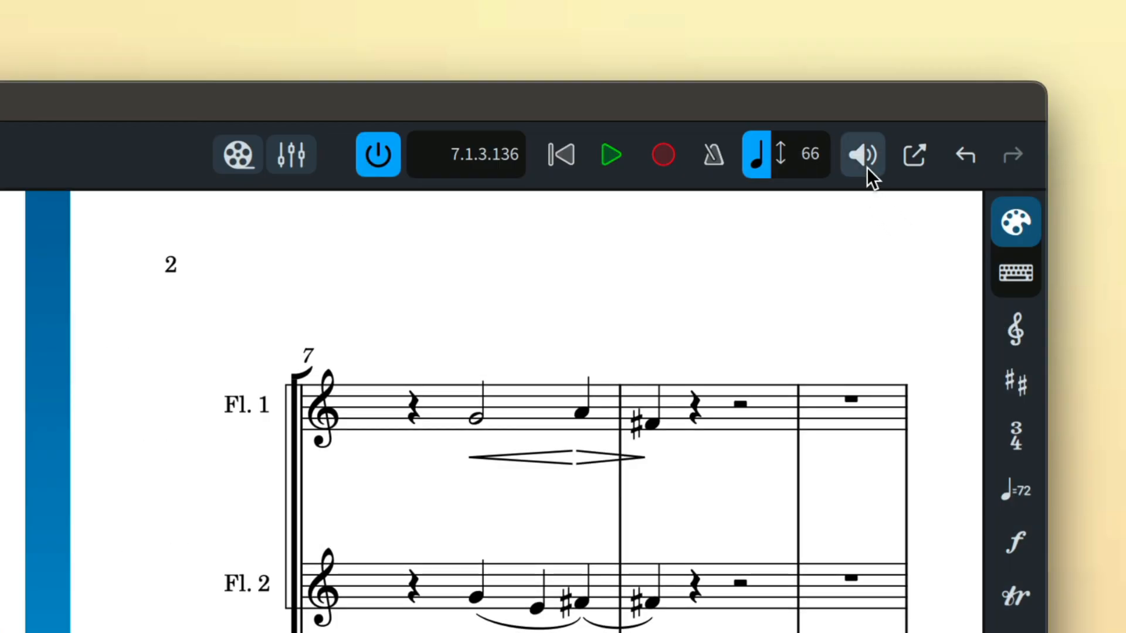
{"action": "mouse_move", "coordinate": [861, 154]}
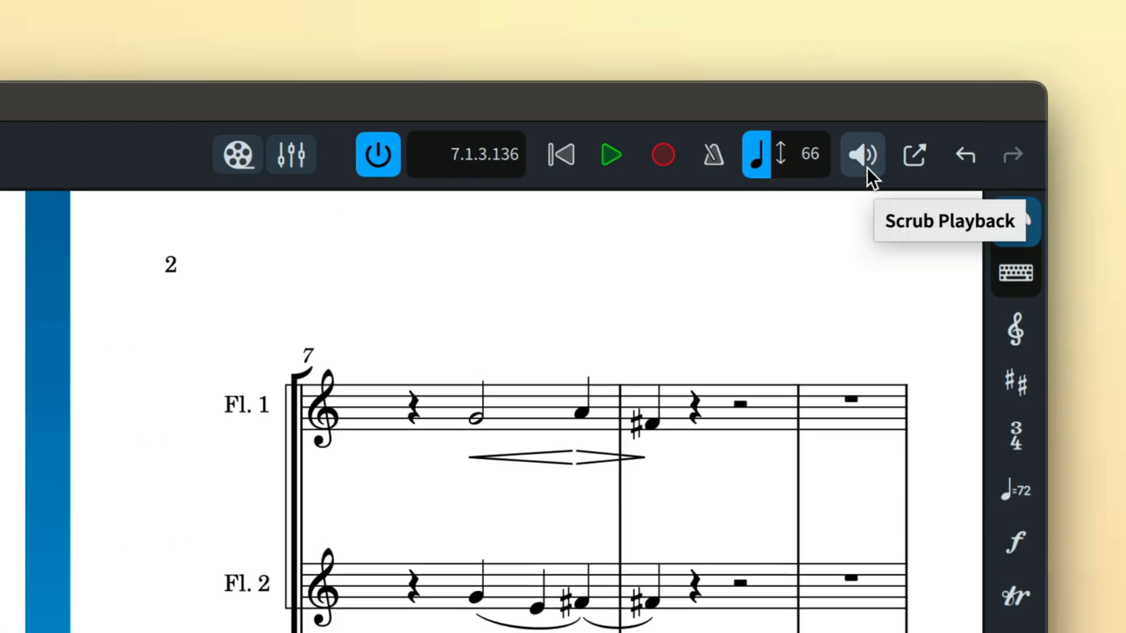
{"action": "left_click", "coordinate": [861, 154]}
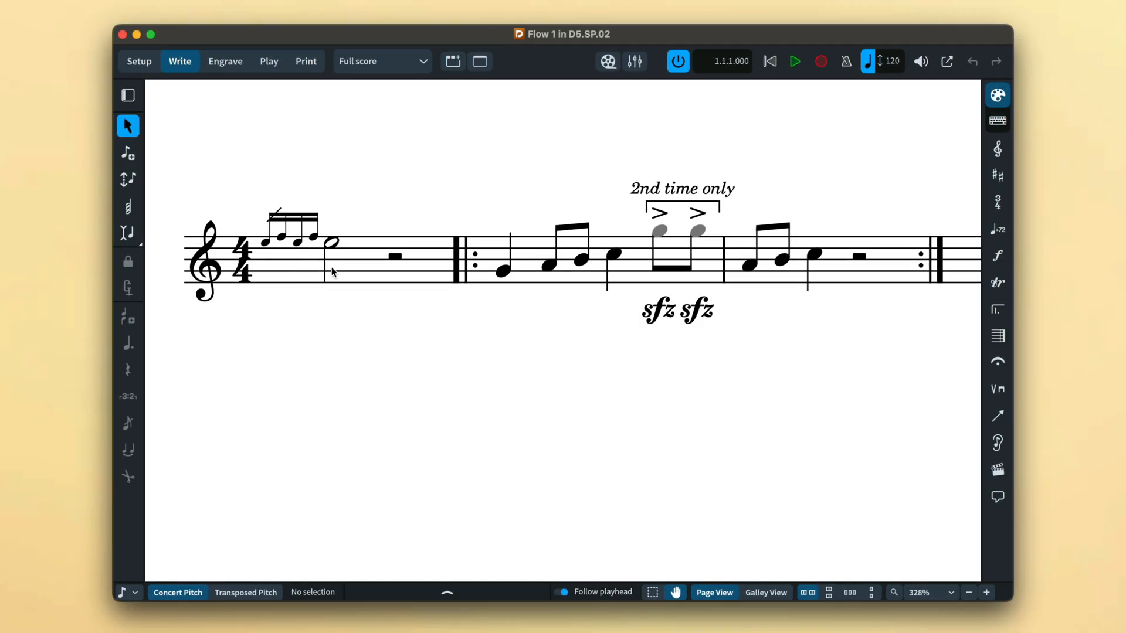
{"action": "mouse_move", "coordinate": [504, 249]}
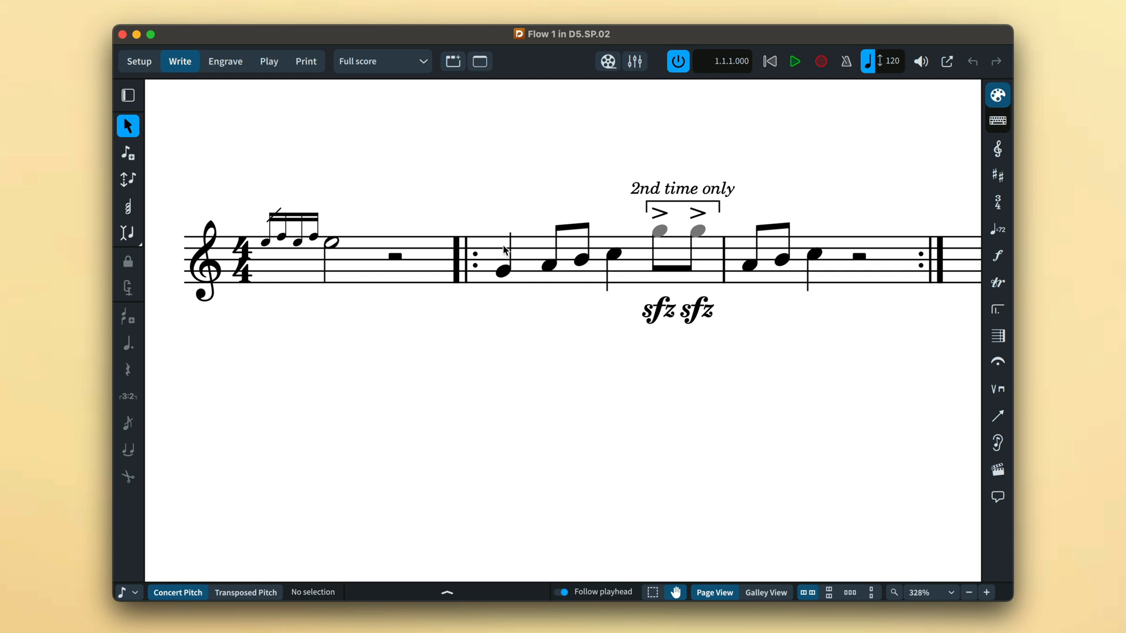
Step: Enable Scrub Playback via the speaker button so the flute score becomes read-only
{"action": "left_click", "coordinate": [794, 61]}
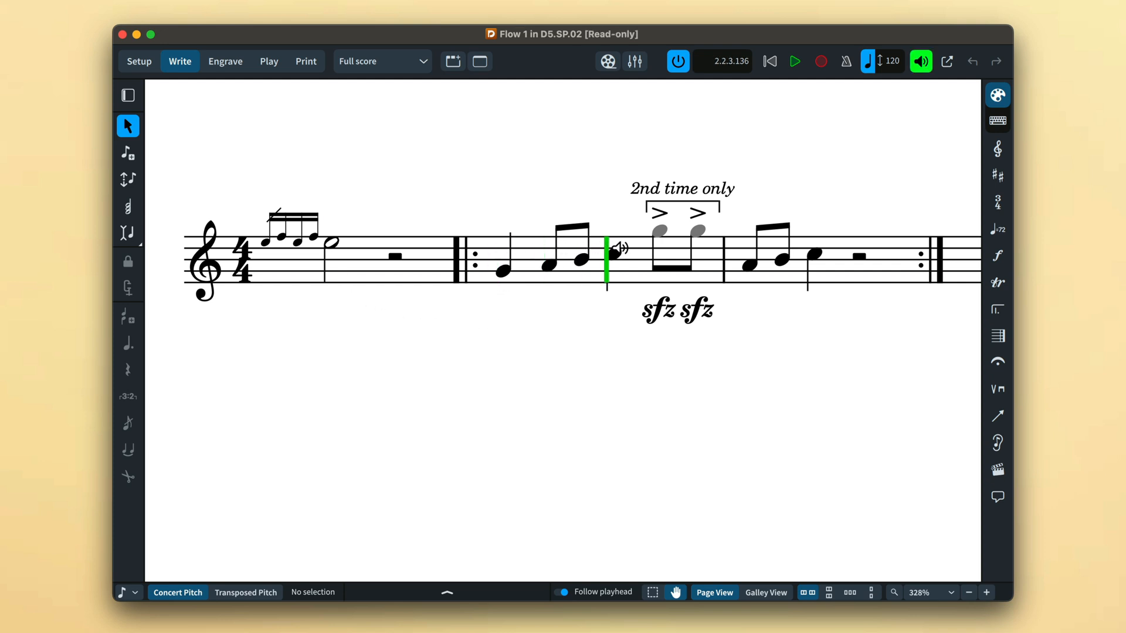